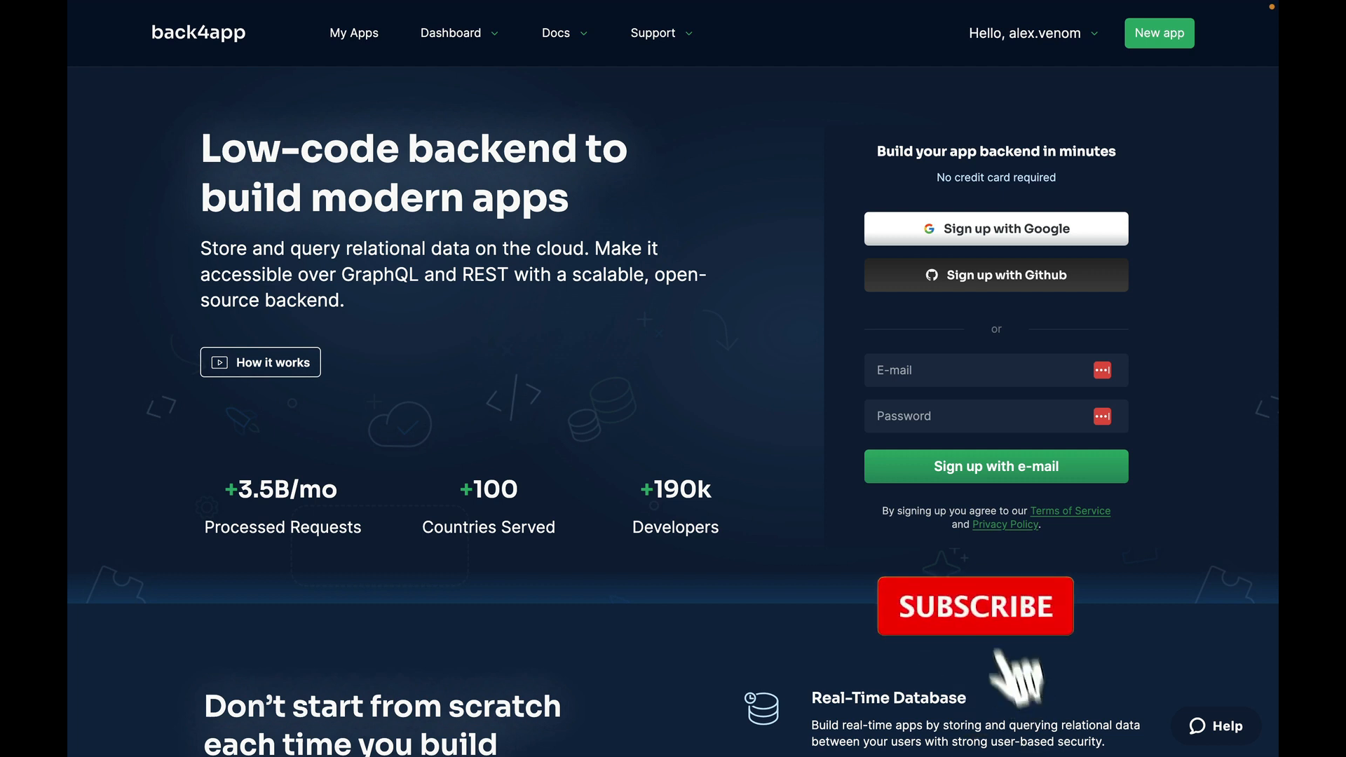
pyautogui.click(974, 606)
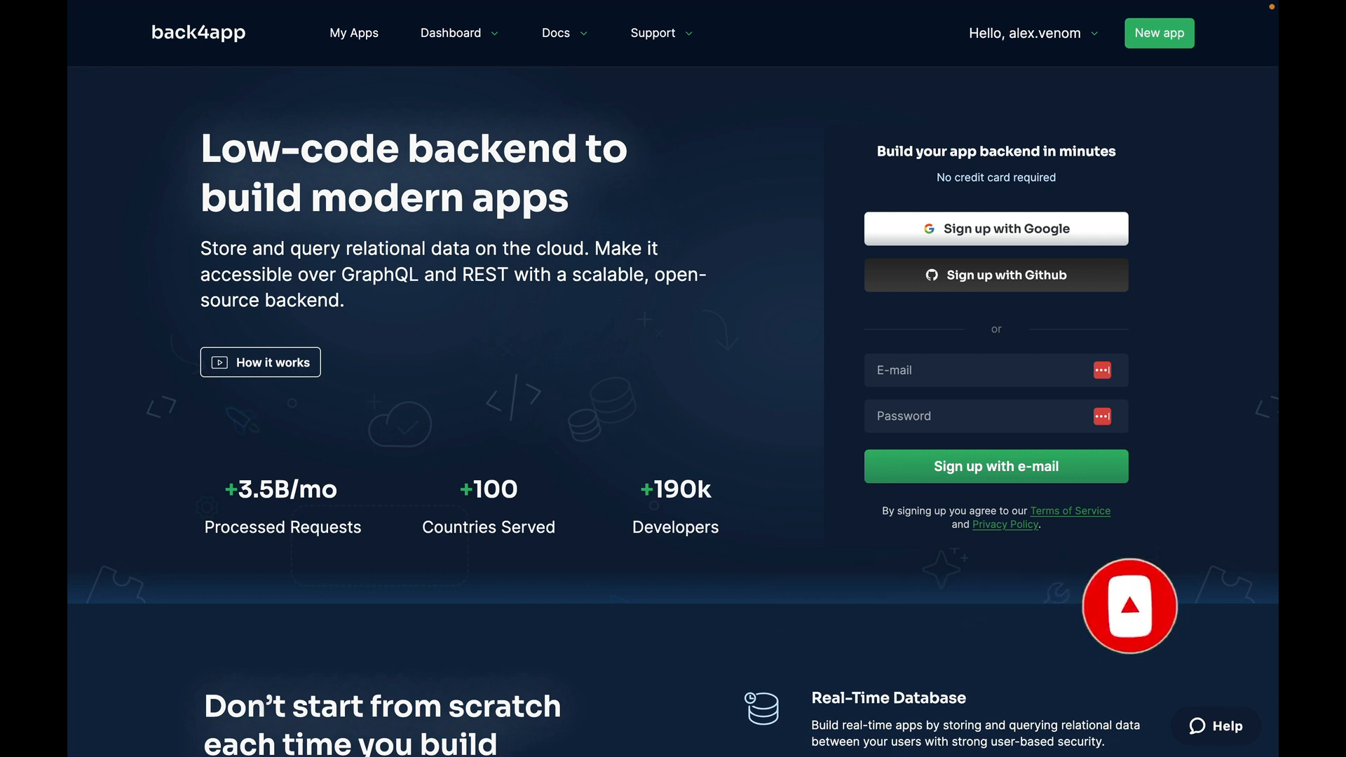
pyautogui.click(1130, 606)
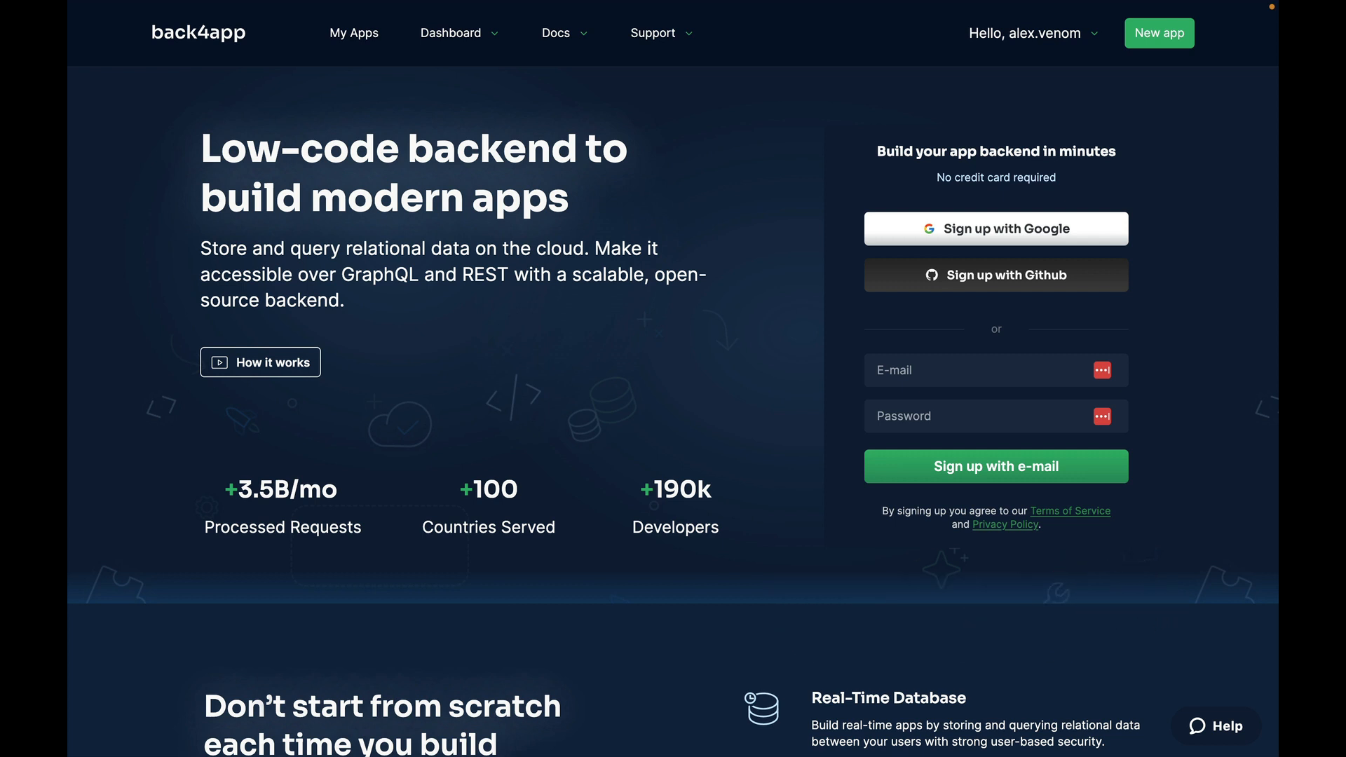